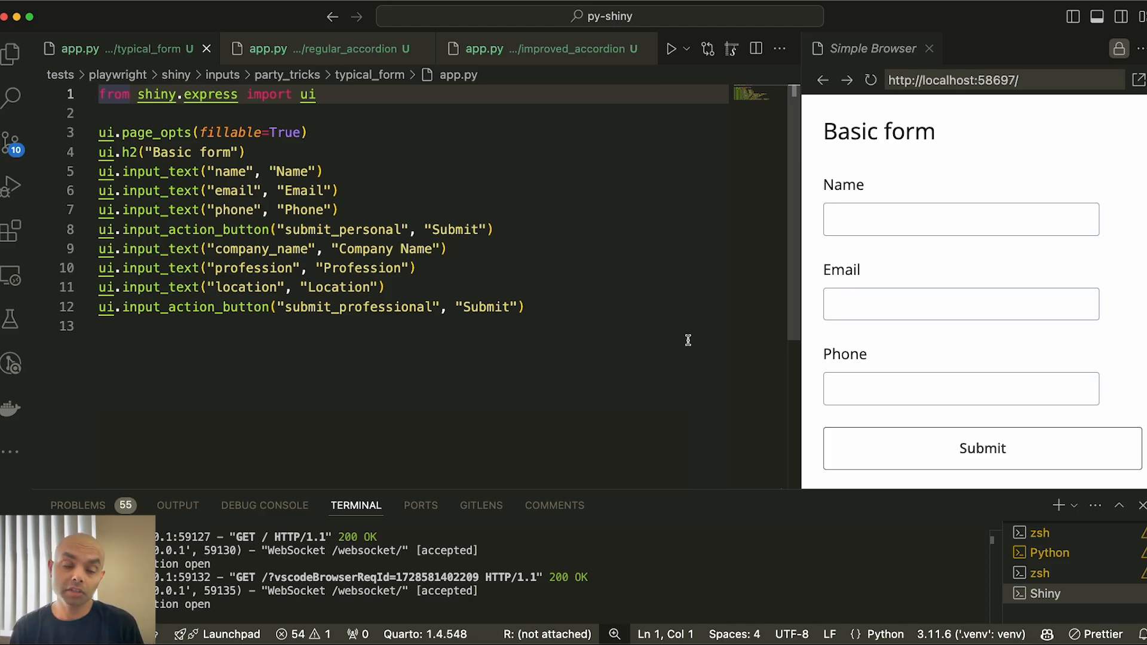
mouse_move(437, 211)
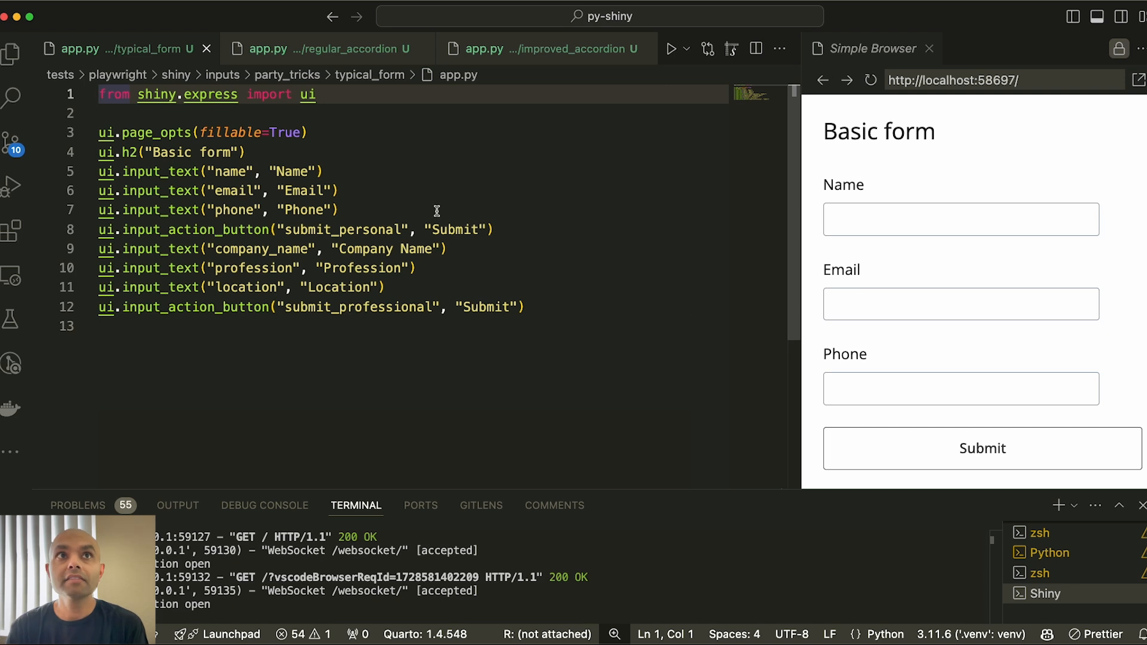
mouse_move(901, 278)
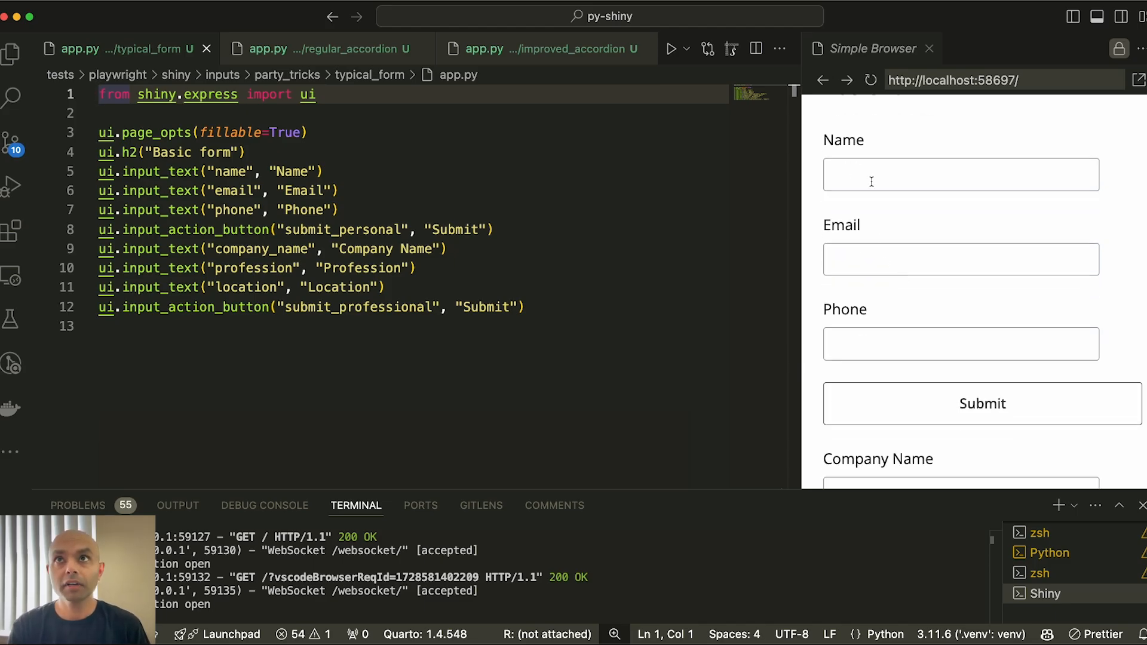
Load regular_accordion/app.py from the Explorer and hide the sidebar to widen the editor
scroll("down", 3)
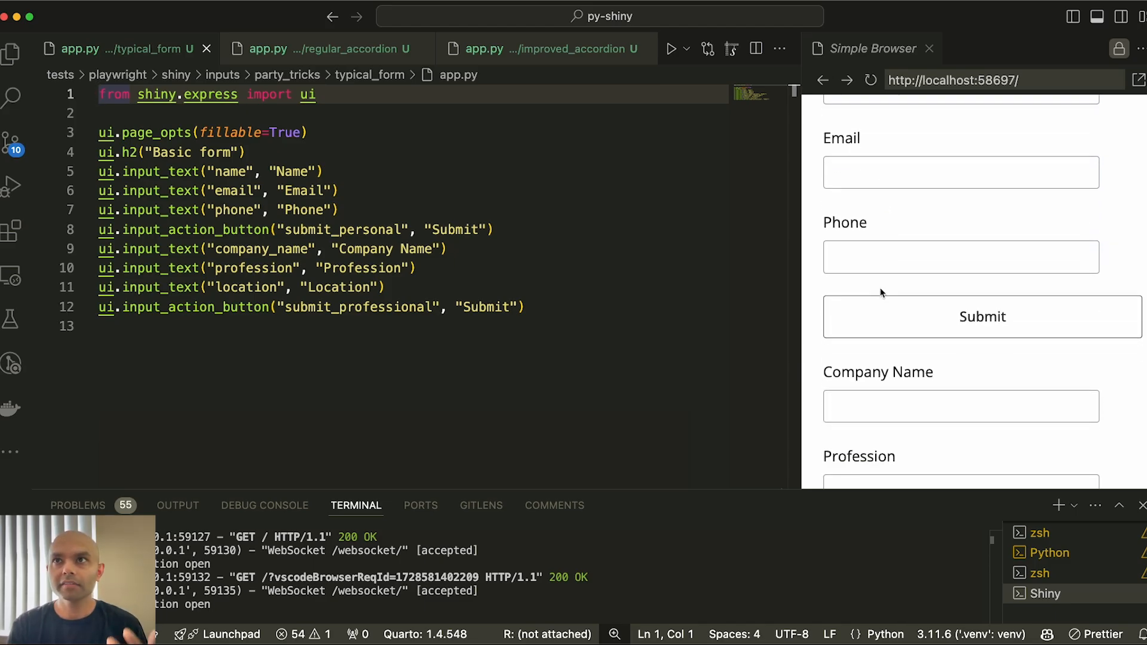
scroll("down", 3)
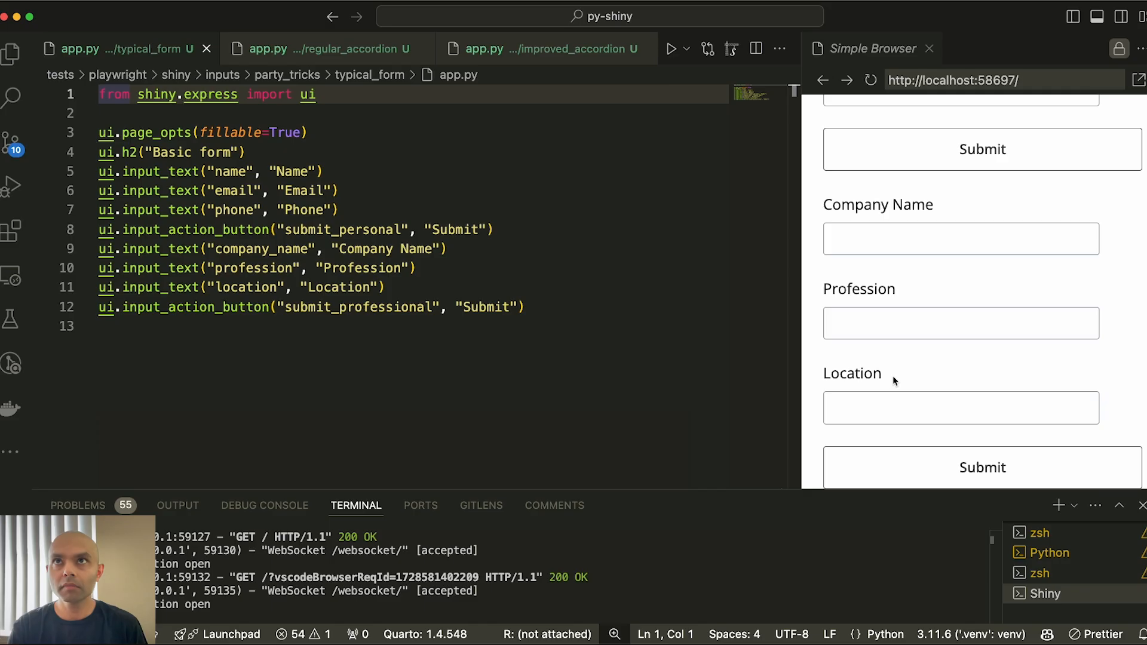
mouse_move(900, 361)
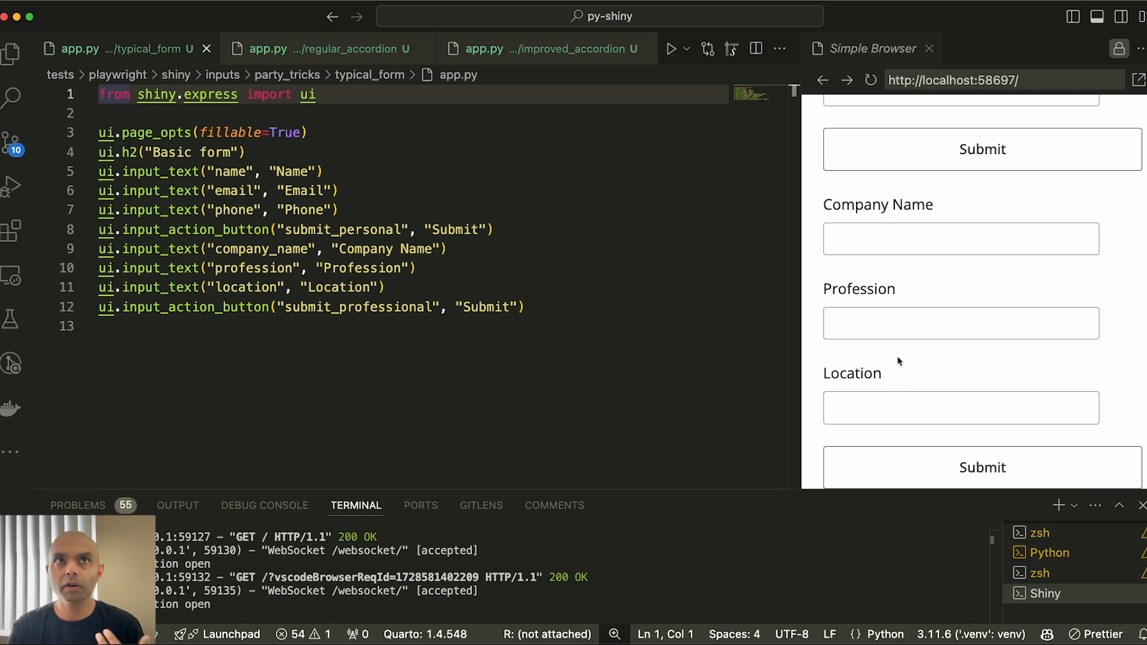
scroll("up", 3)
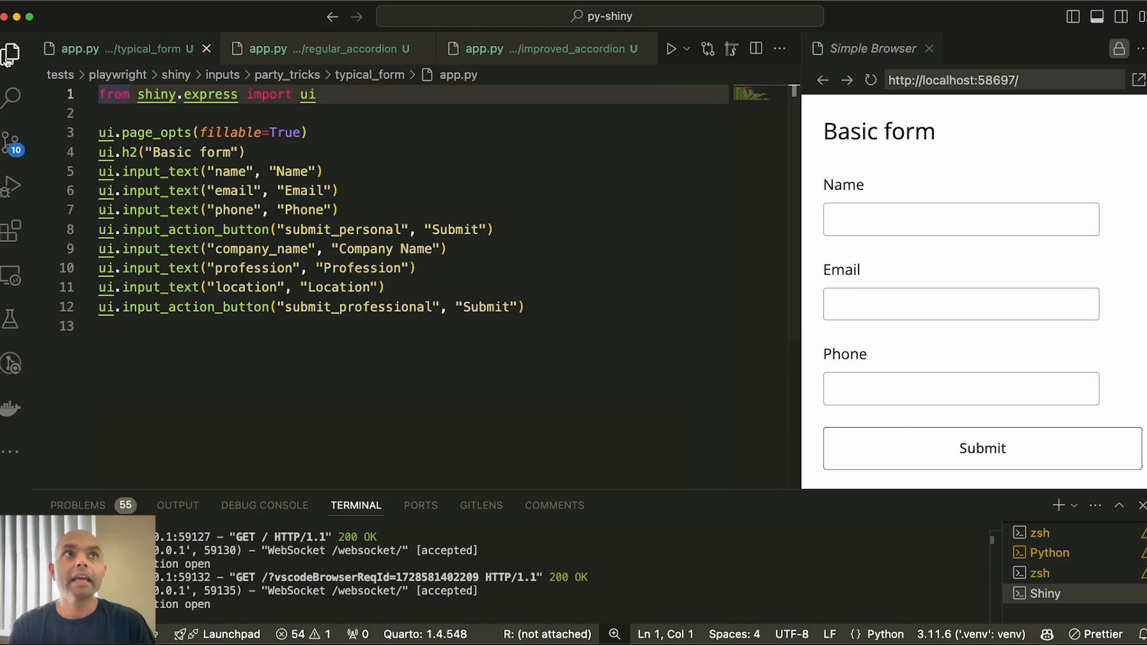
mouse_move(735, 232)
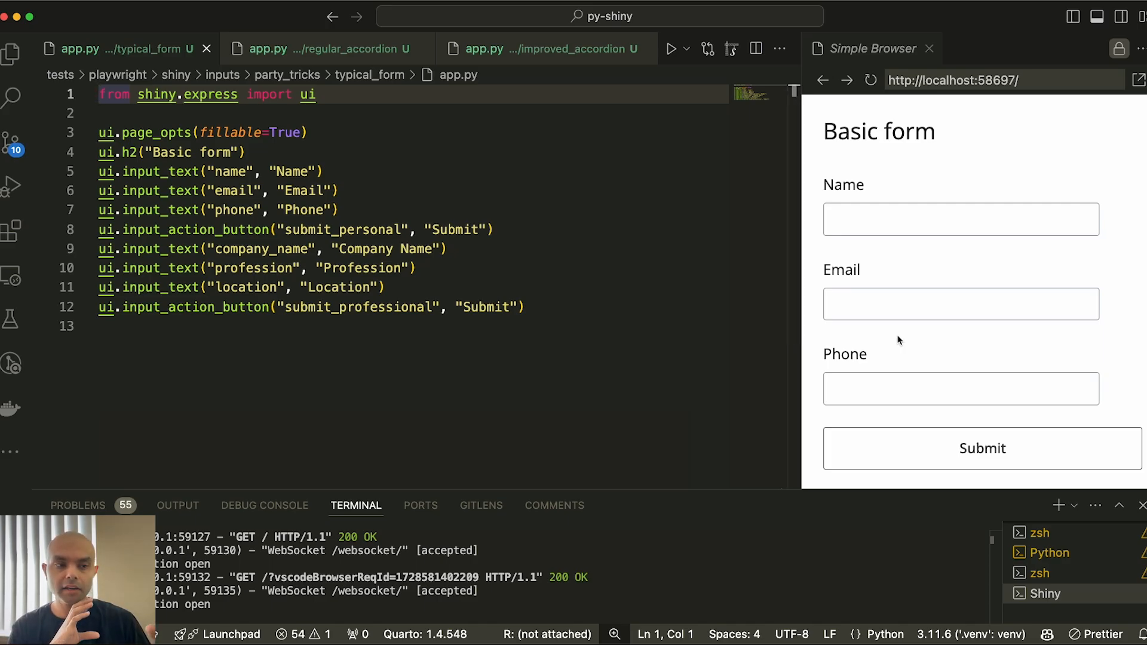
mouse_move(885, 338)
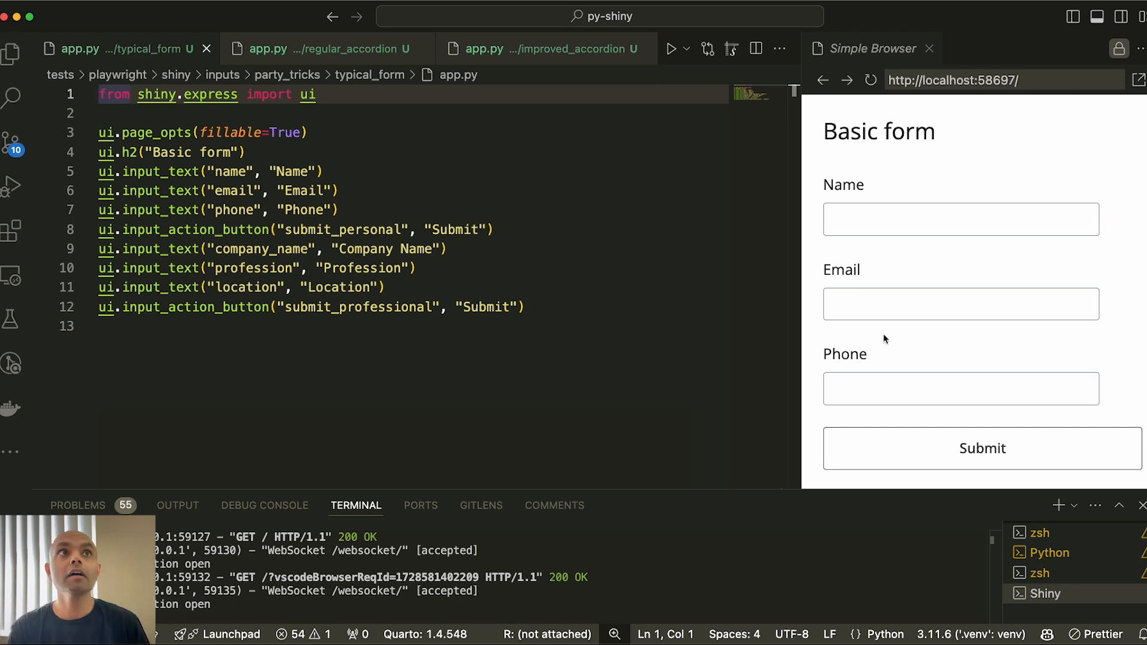
left_click(12, 52)
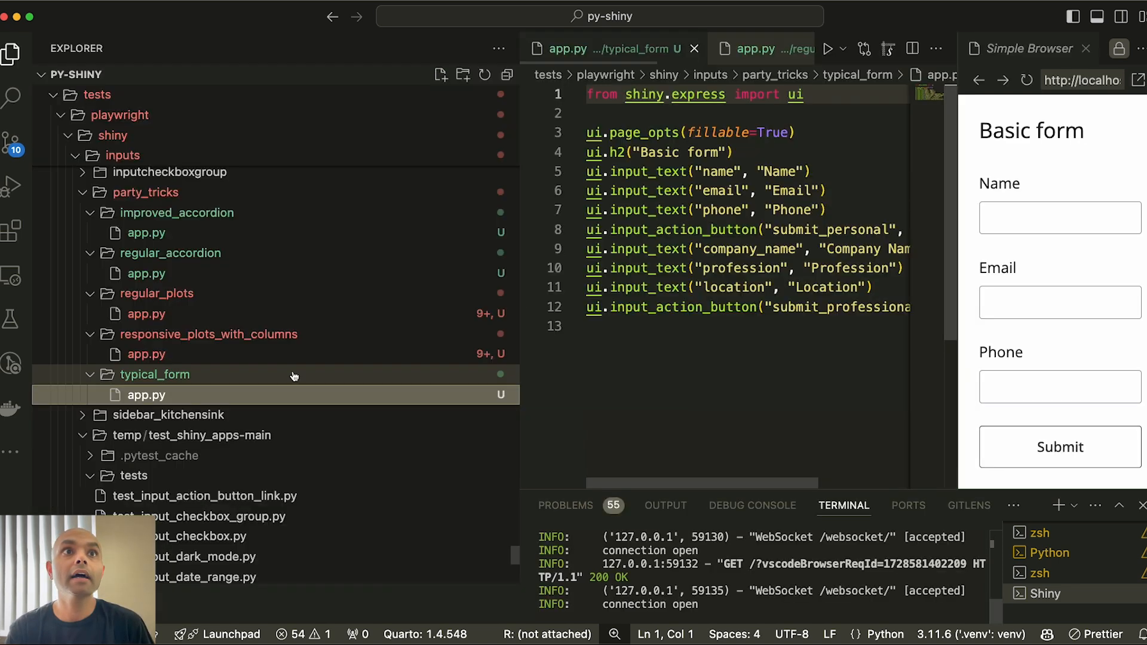
left_click(146, 274)
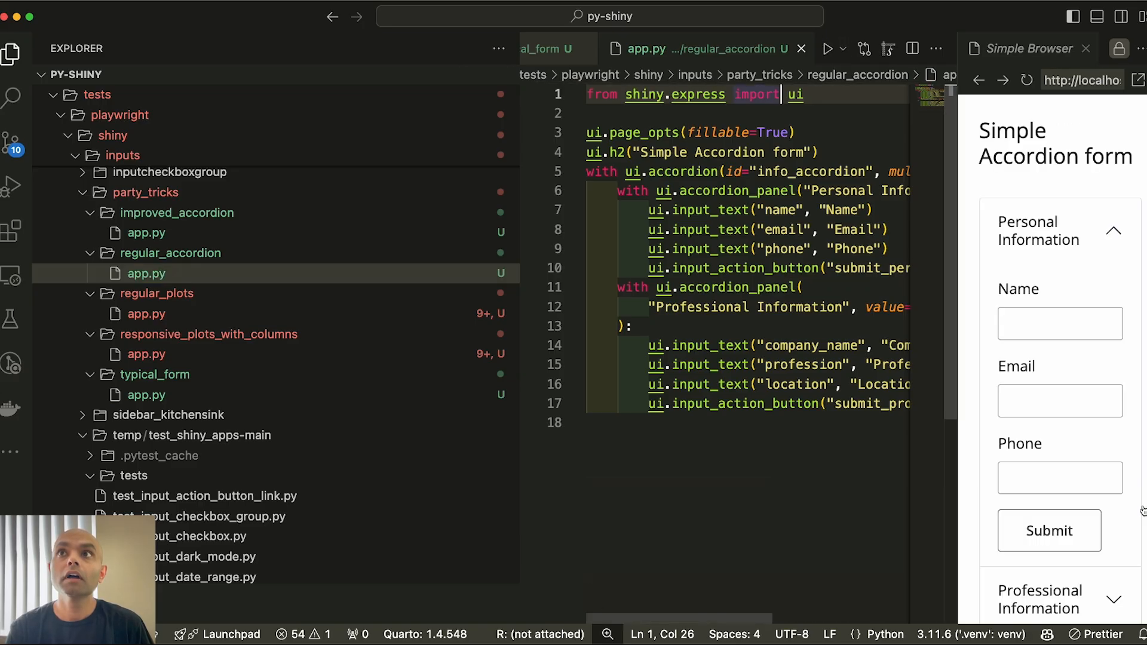
left_click(12, 52)
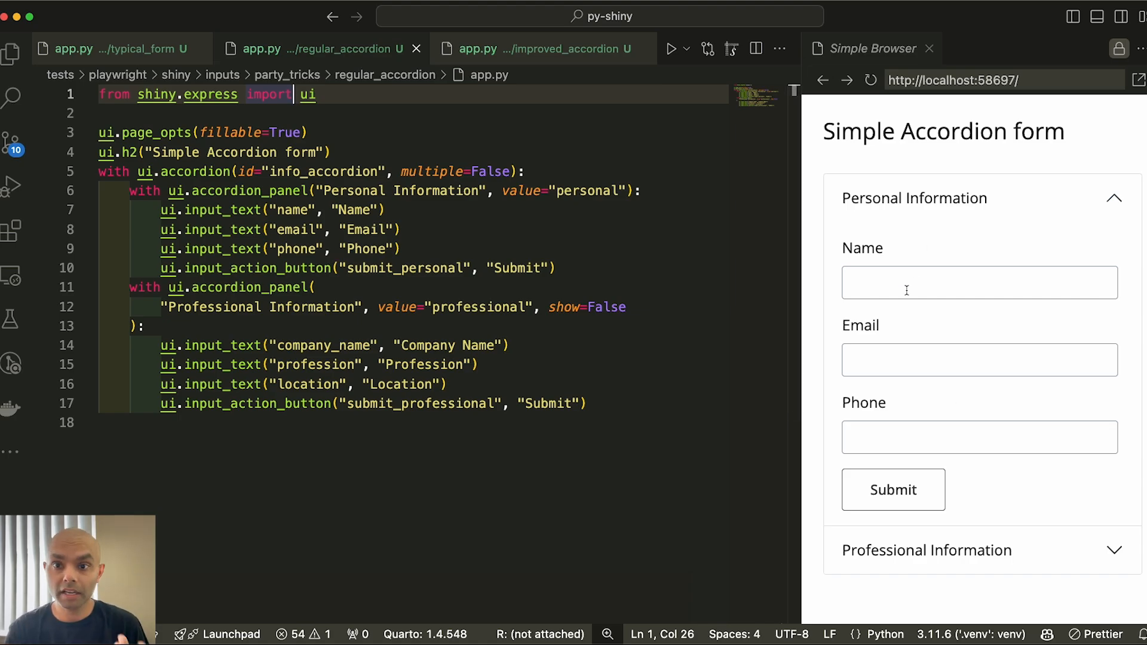
Enter 'ff' in the Name field and expand the Professional Information panel in the preview
left_click(979, 282)
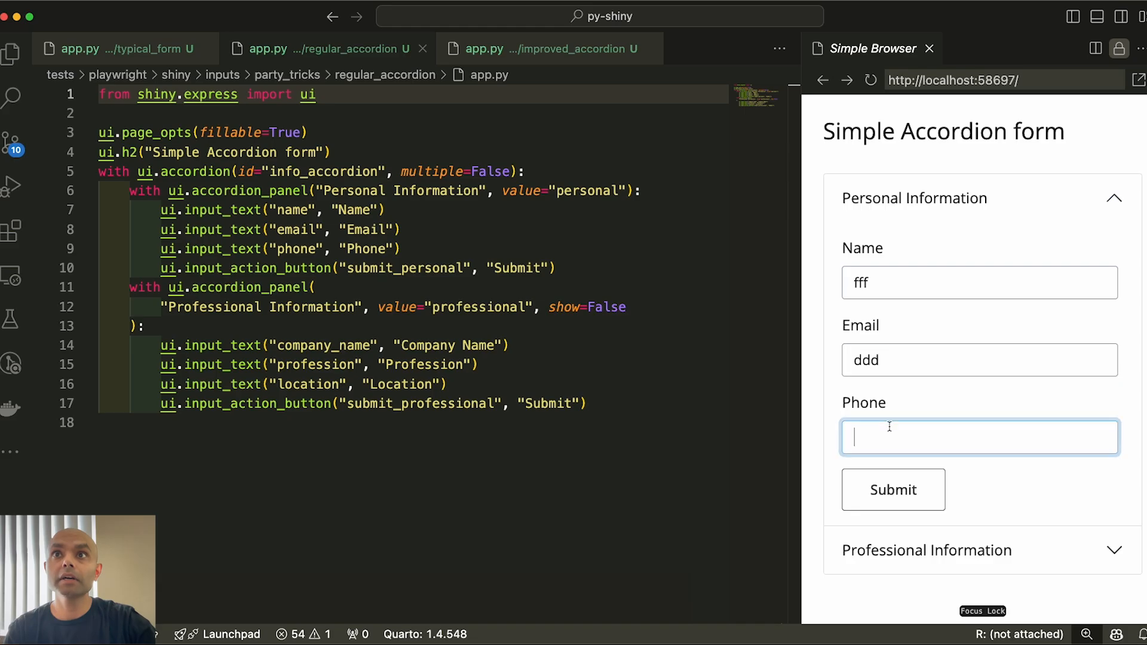
type("ff")
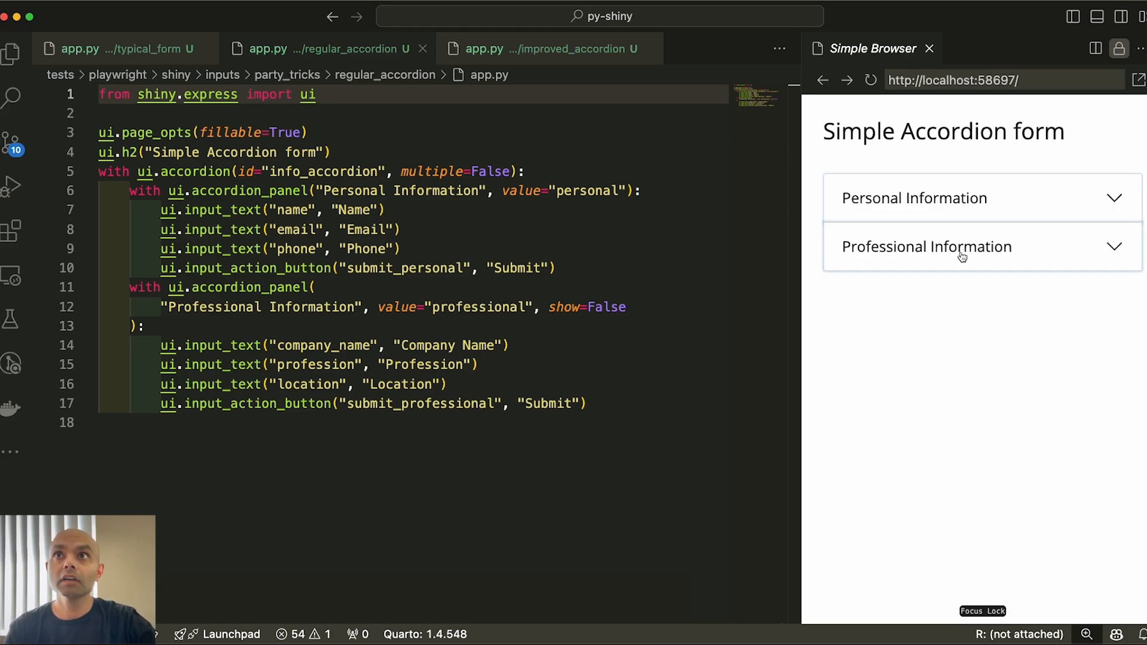
left_click(951, 246)
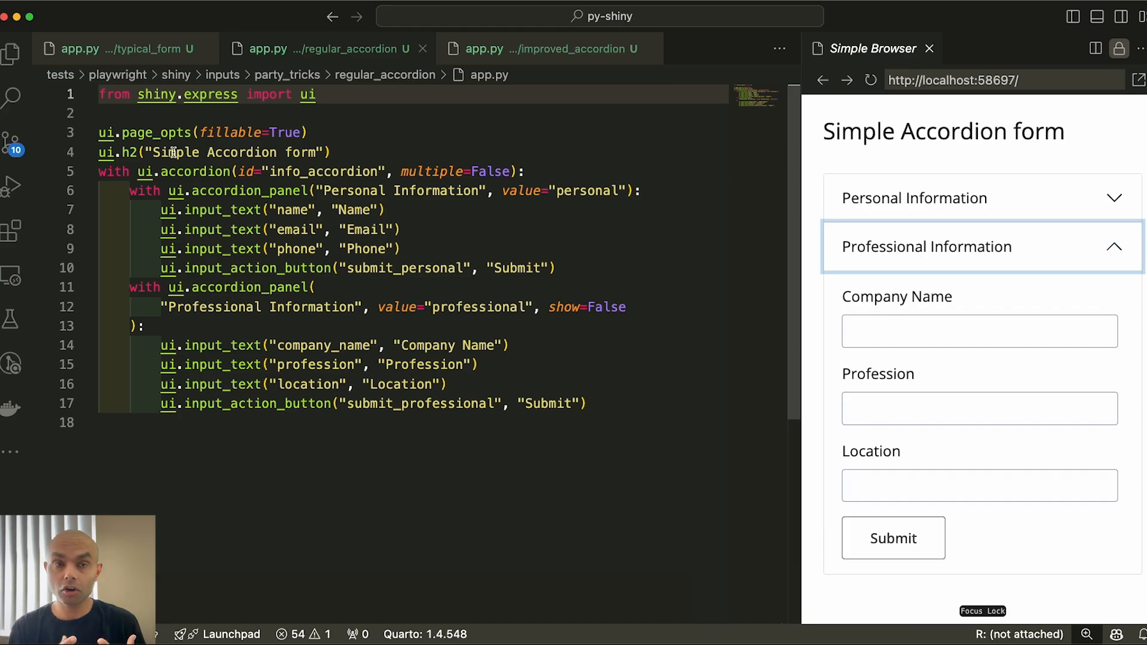
left_click(12, 53)
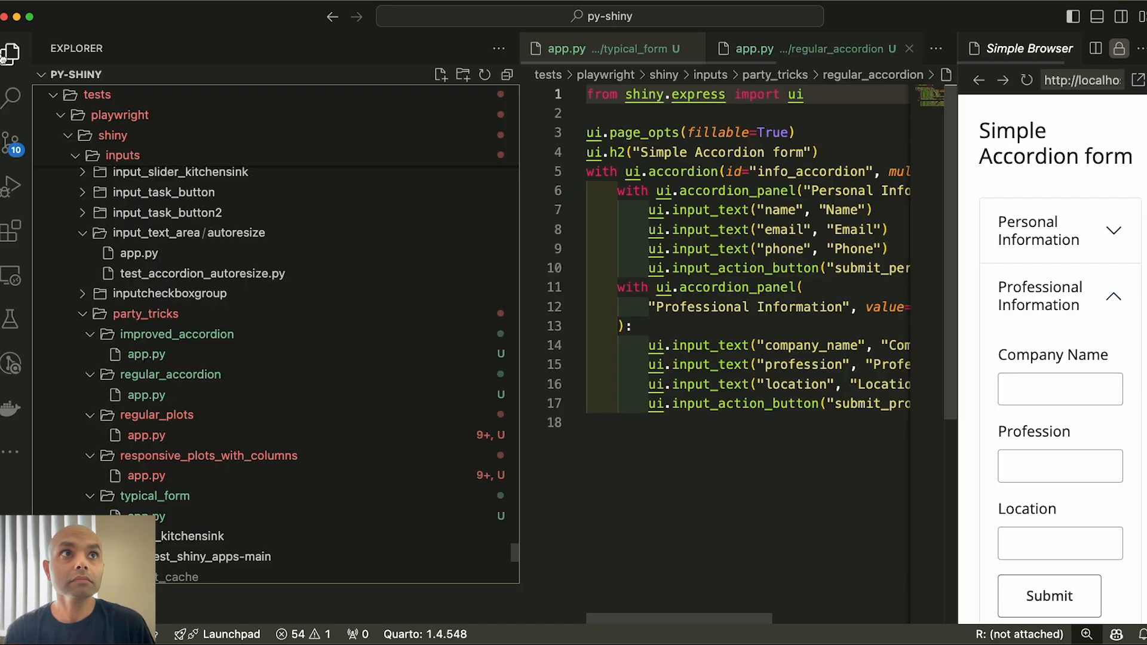
left_click(146, 354)
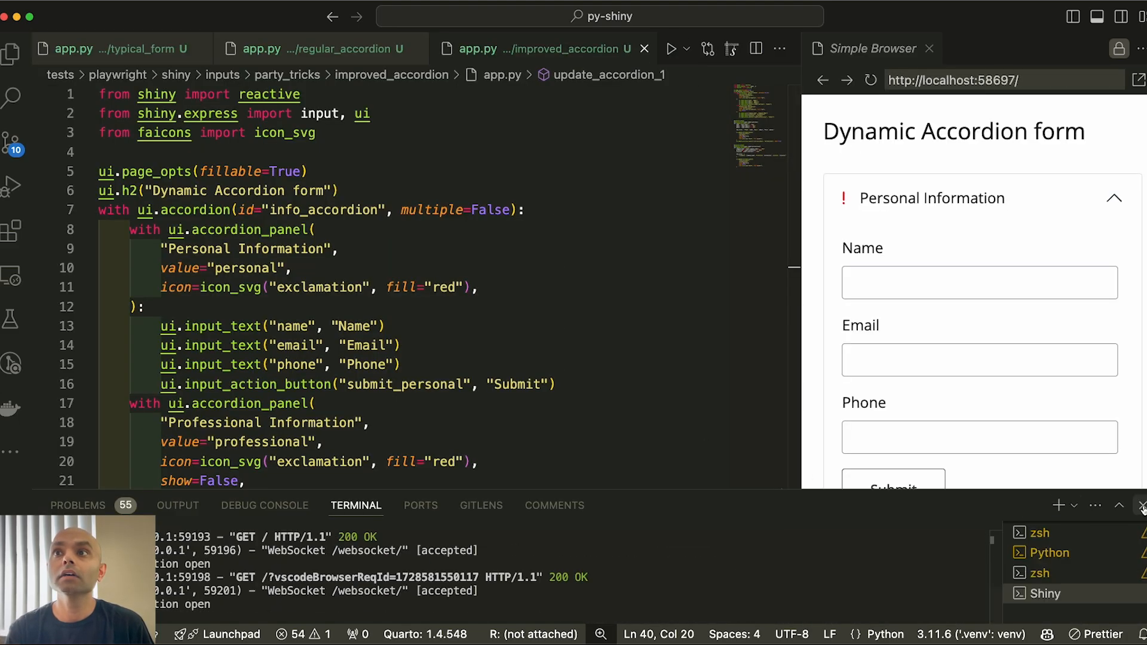
left_click(1141, 505)
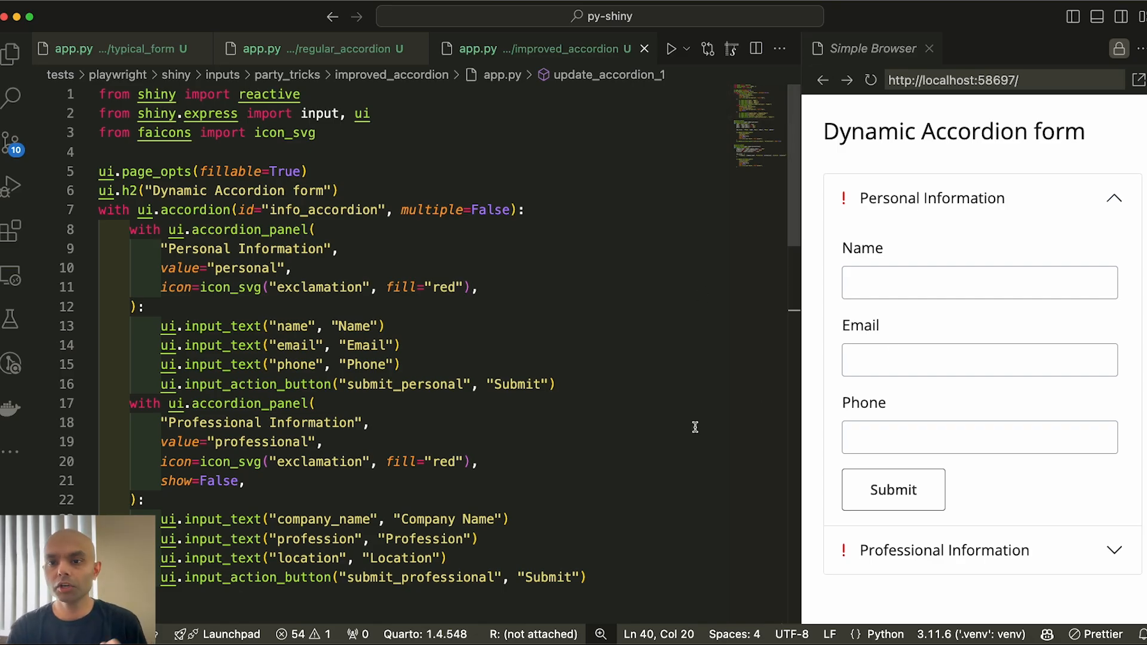
mouse_move(446, 311)
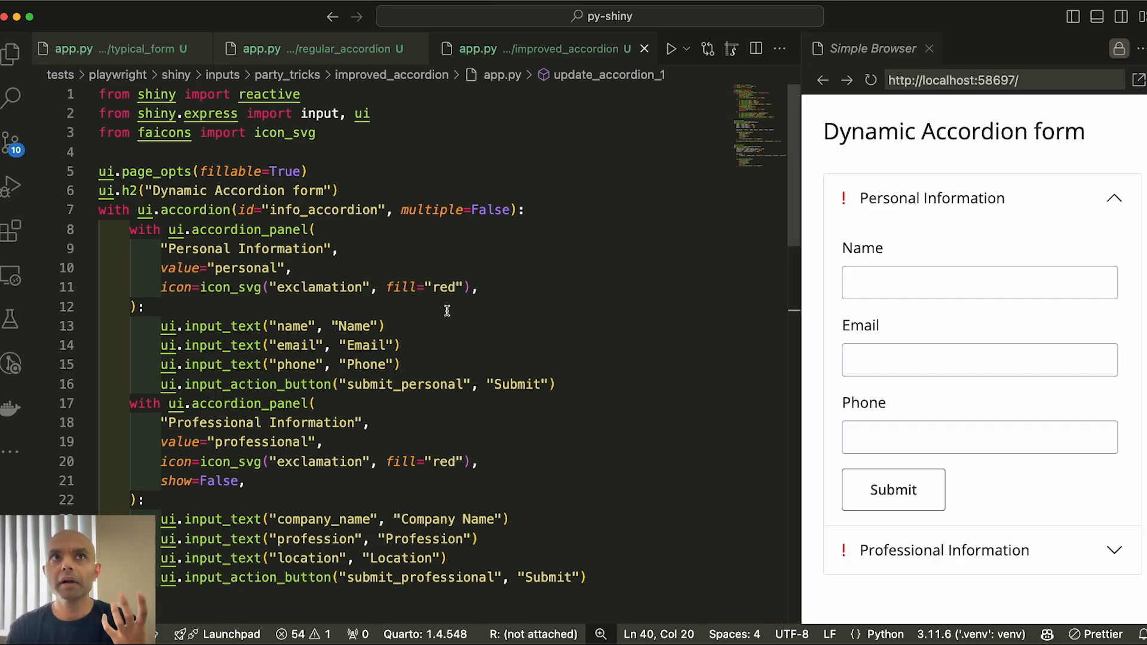
mouse_move(246, 302)
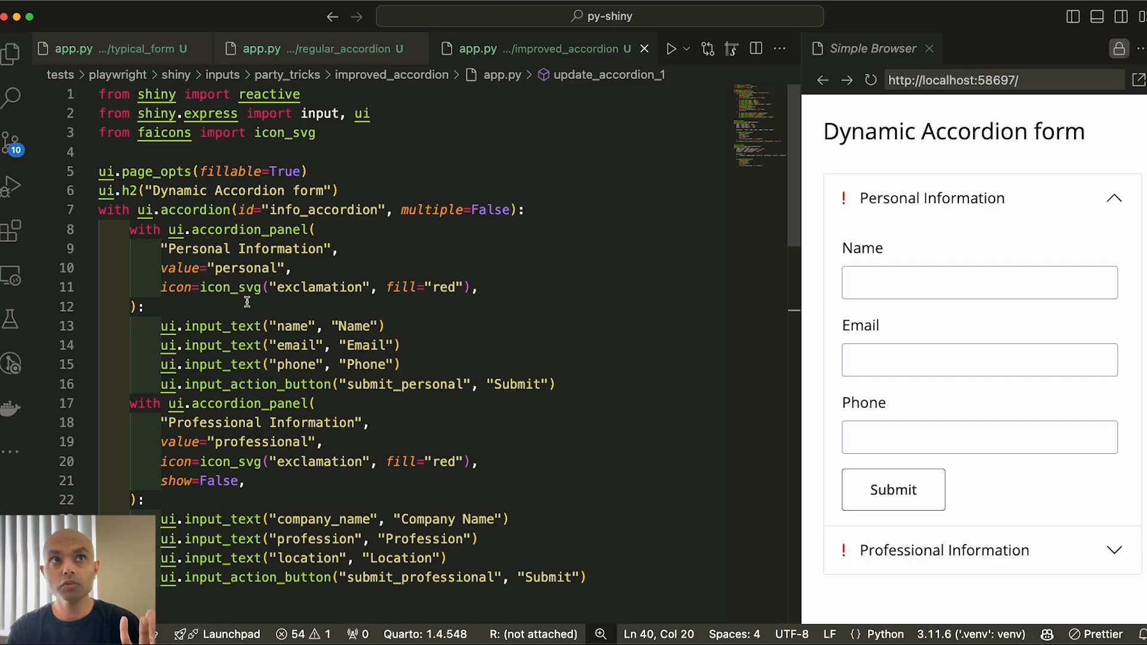
mouse_move(246, 302)
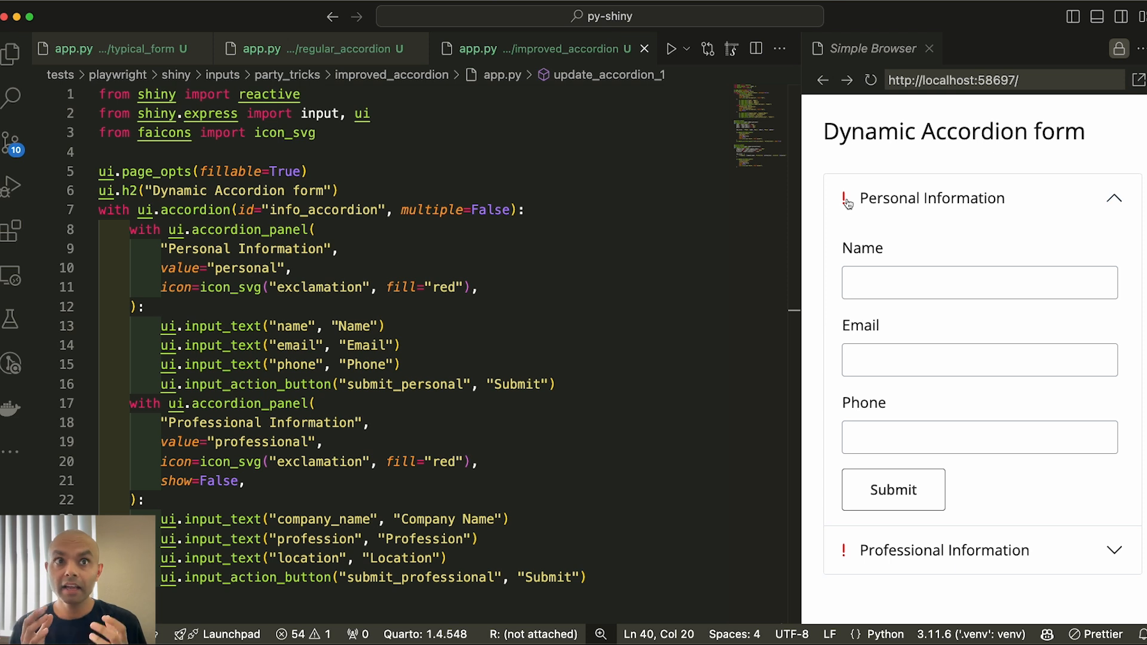
mouse_move(847, 203)
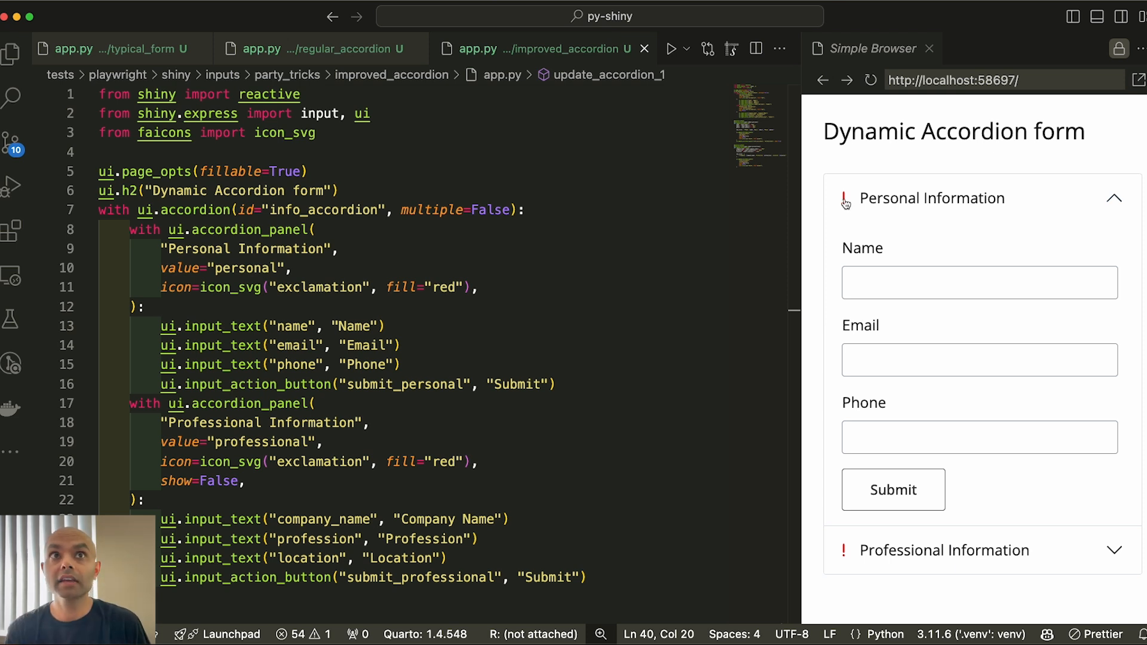
mouse_move(892, 227)
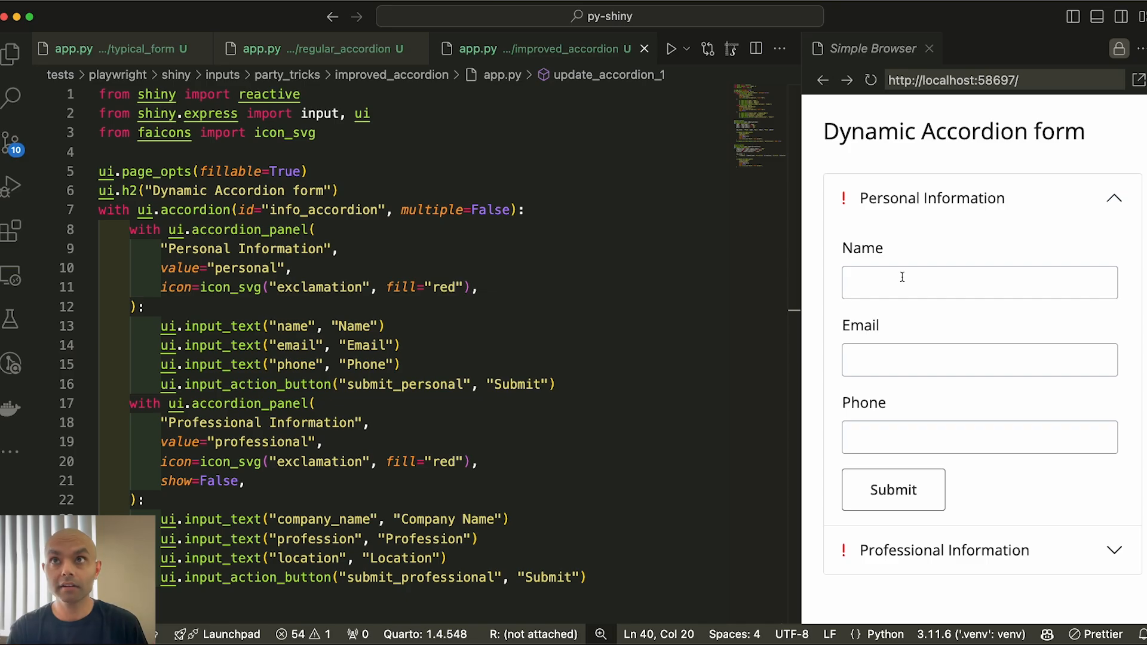
Enter 'www' into the Personal Information form and scroll the code to update_accordion_1
left_click(979, 282)
type("ddd")
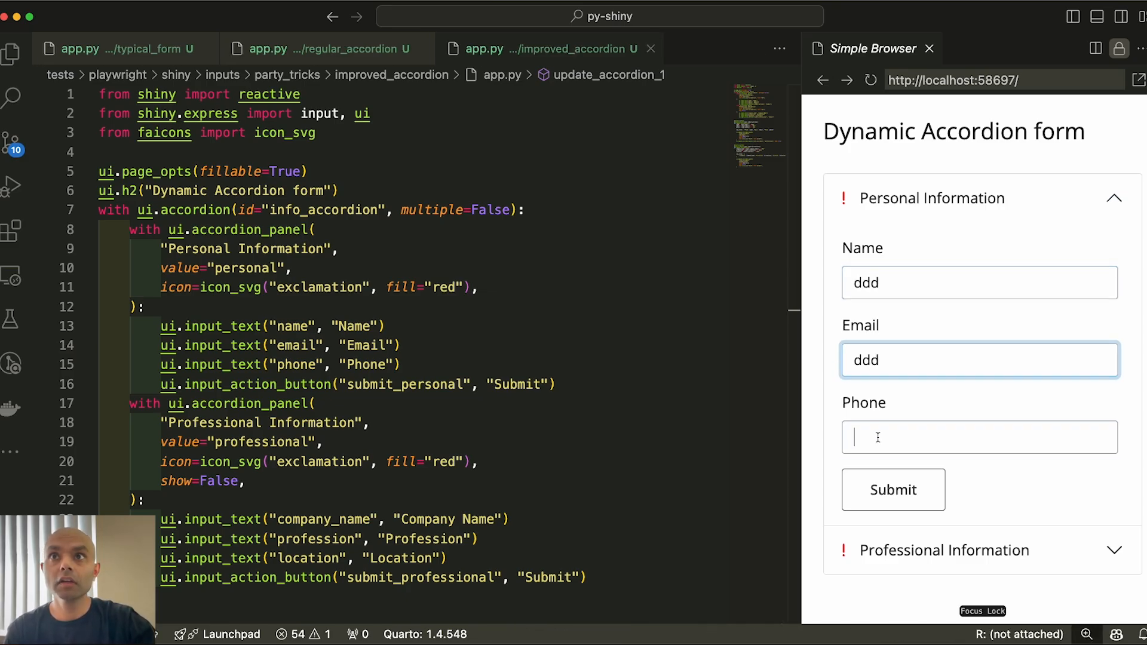
type("www")
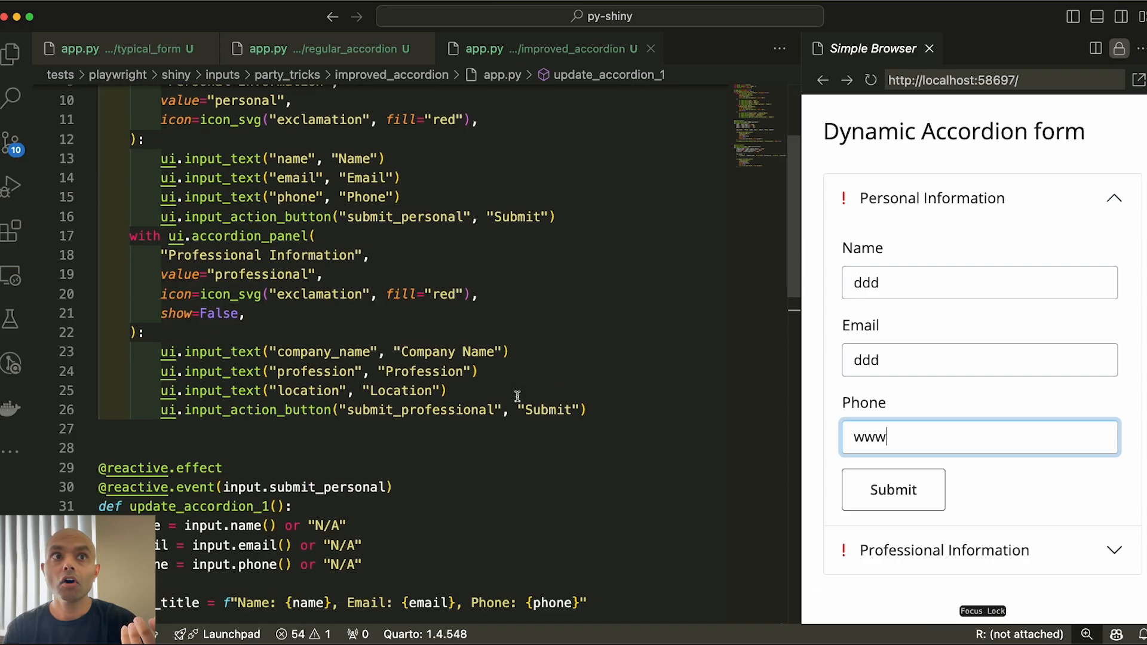
scroll("down", 3)
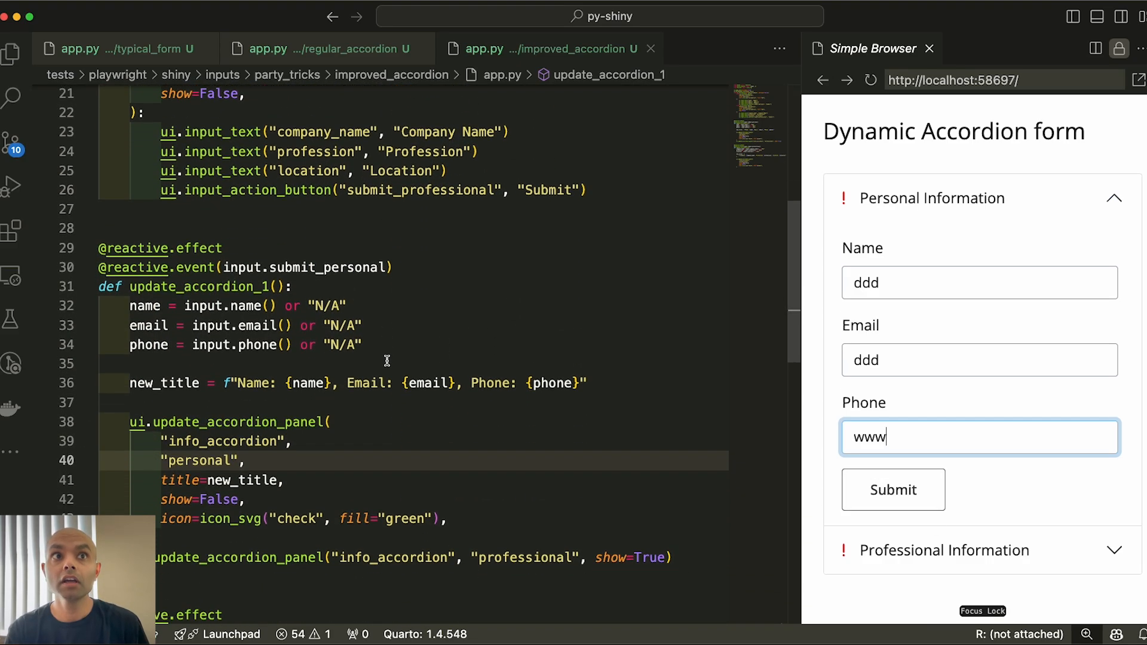
scroll("down", 3)
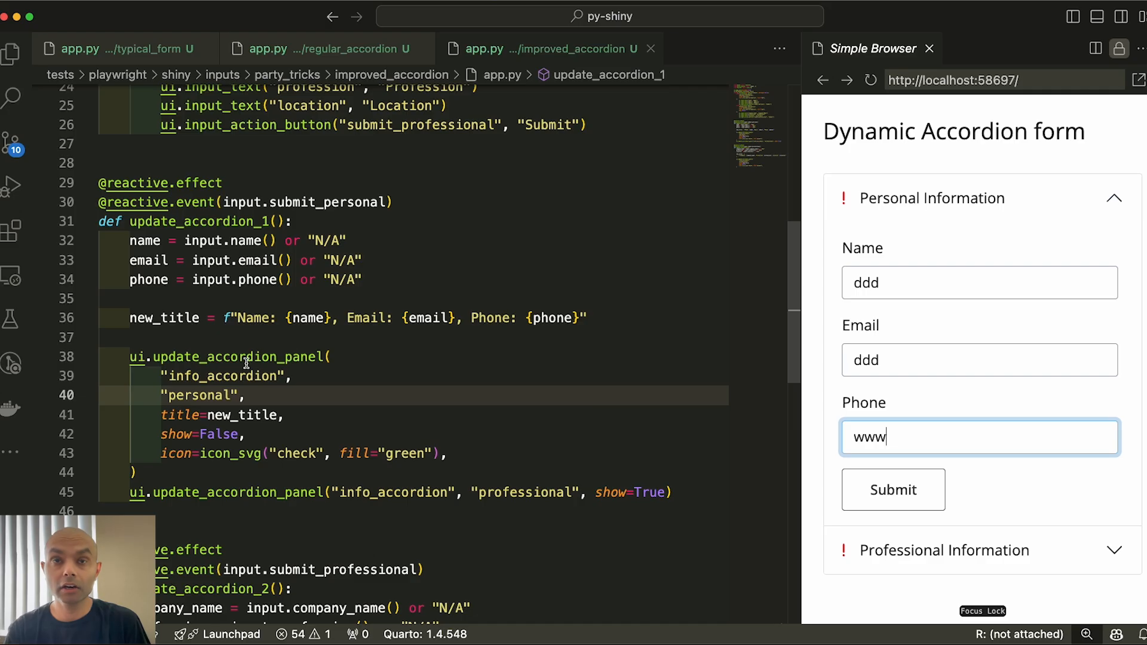
mouse_move(455, 406)
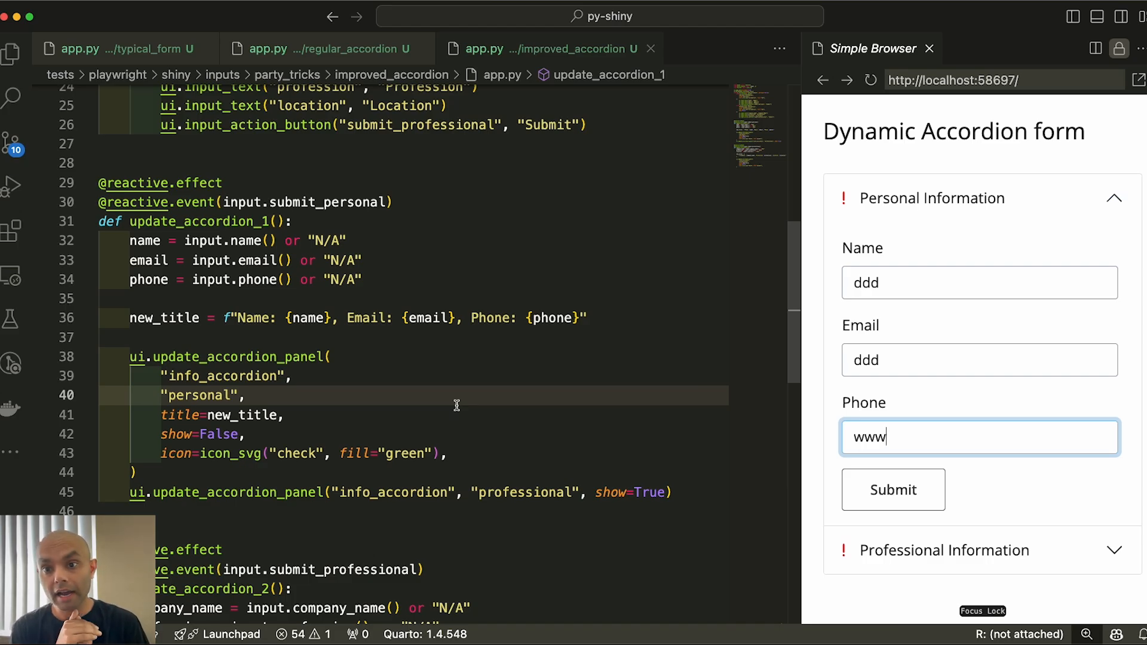
mouse_move(825, 519)
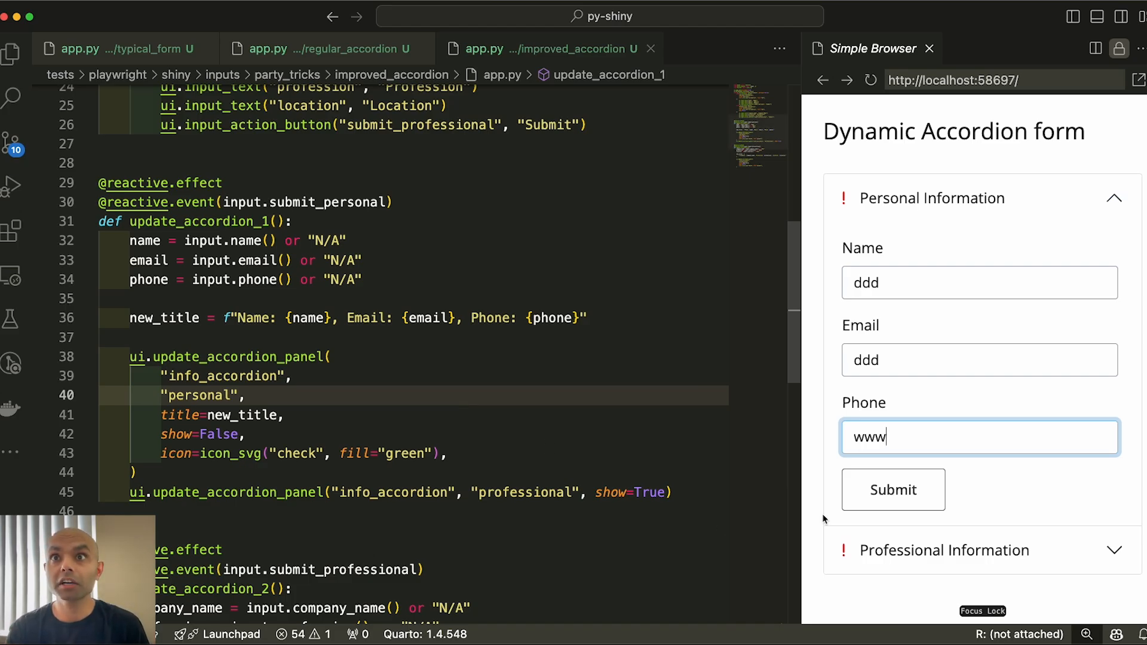
Submit the personal info, then fill company name and location in the Professional panel
left_click(891, 490)
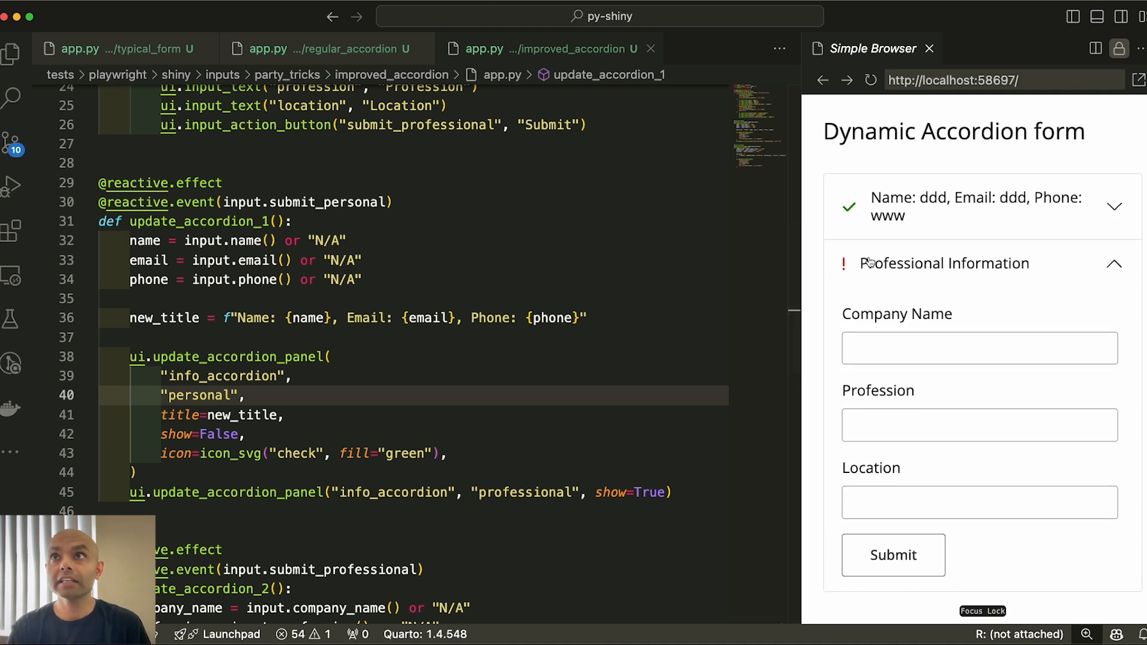
mouse_move(881, 293)
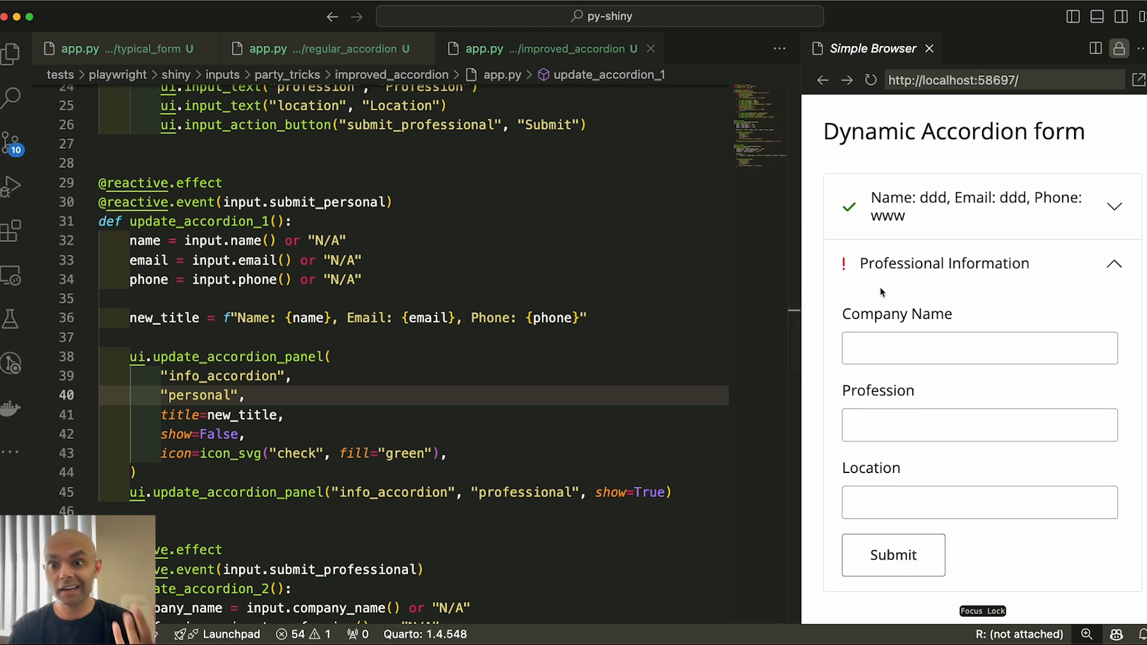
left_click(979, 348)
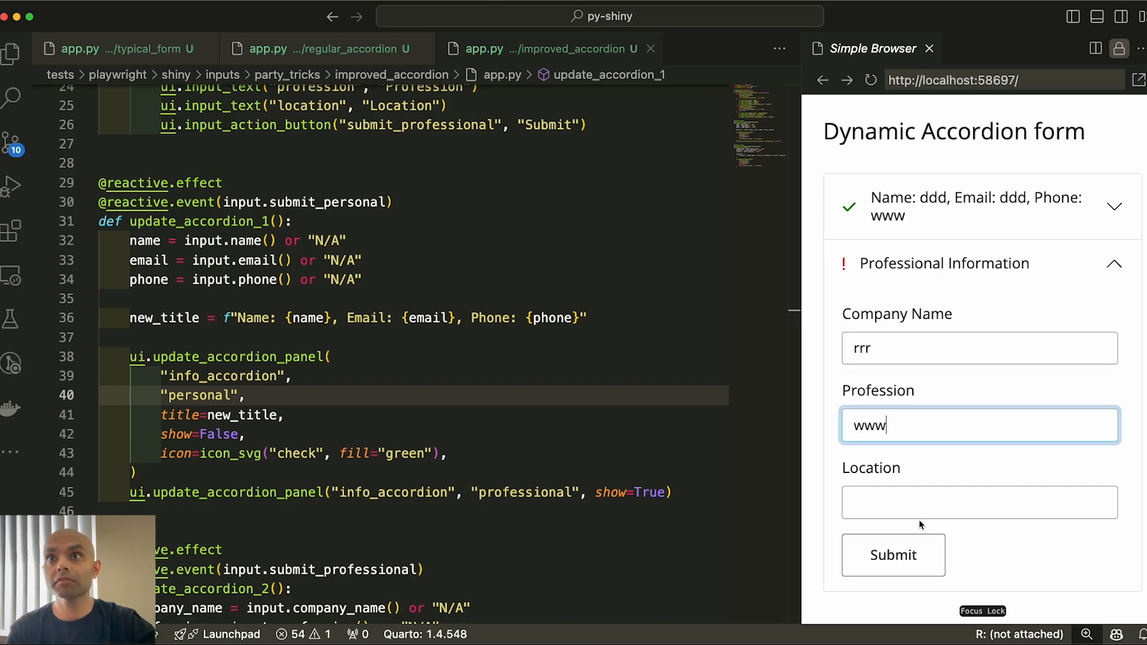
left_click(893, 554)
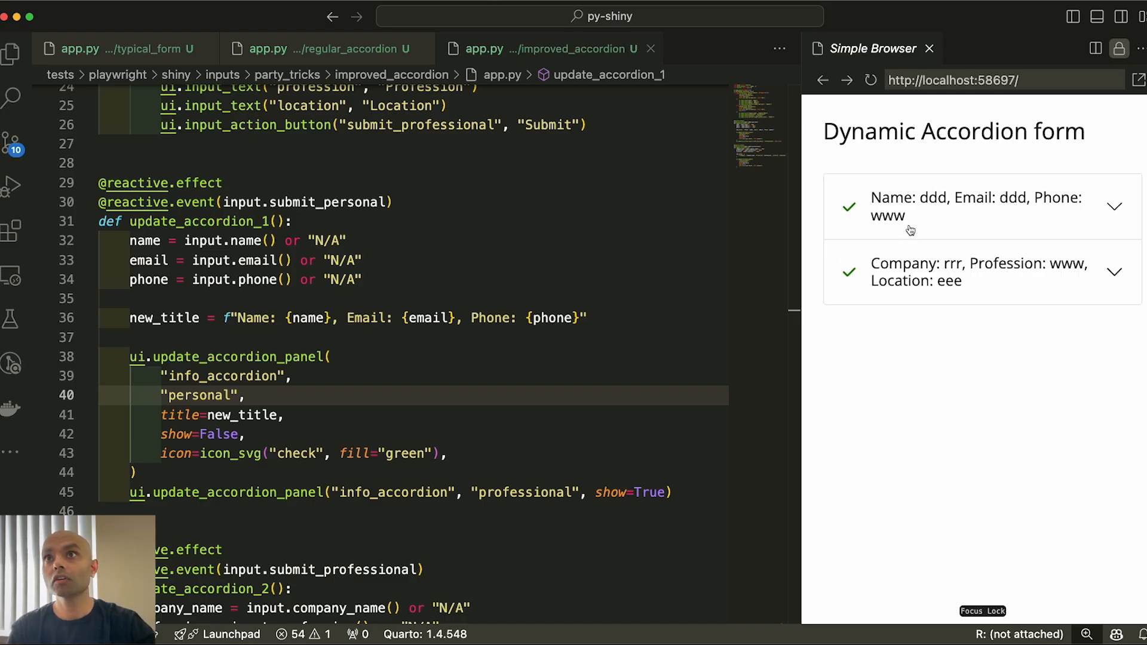
mouse_move(912, 337)
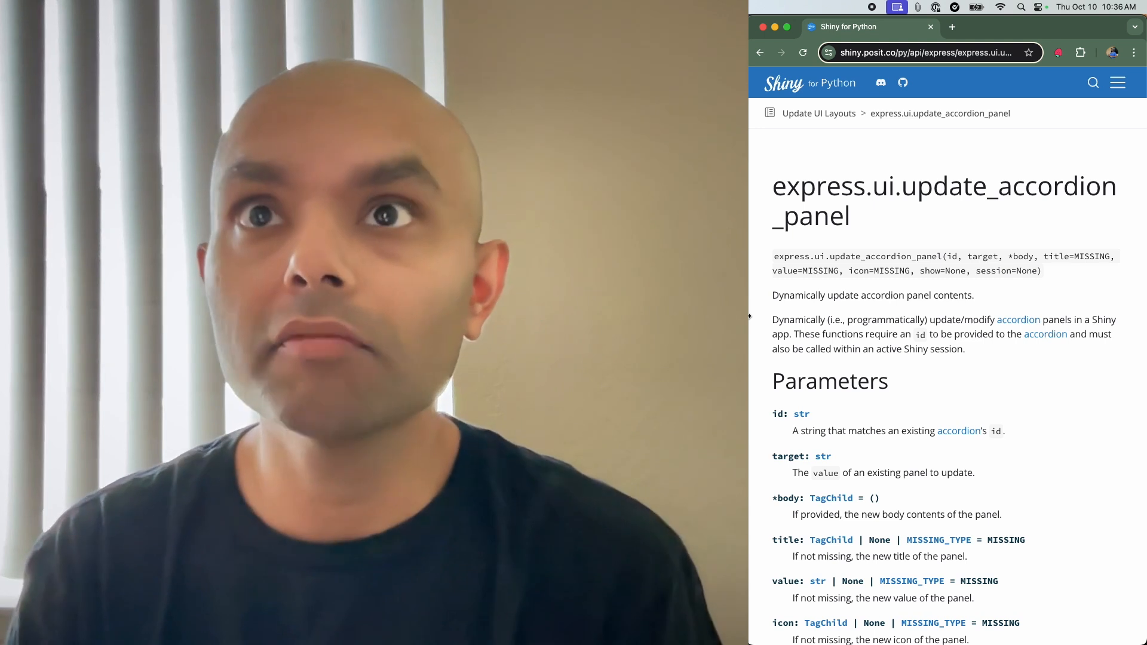
Scroll through the Parameters section of the update_accordion_panel reference page
scroll("down", 3)
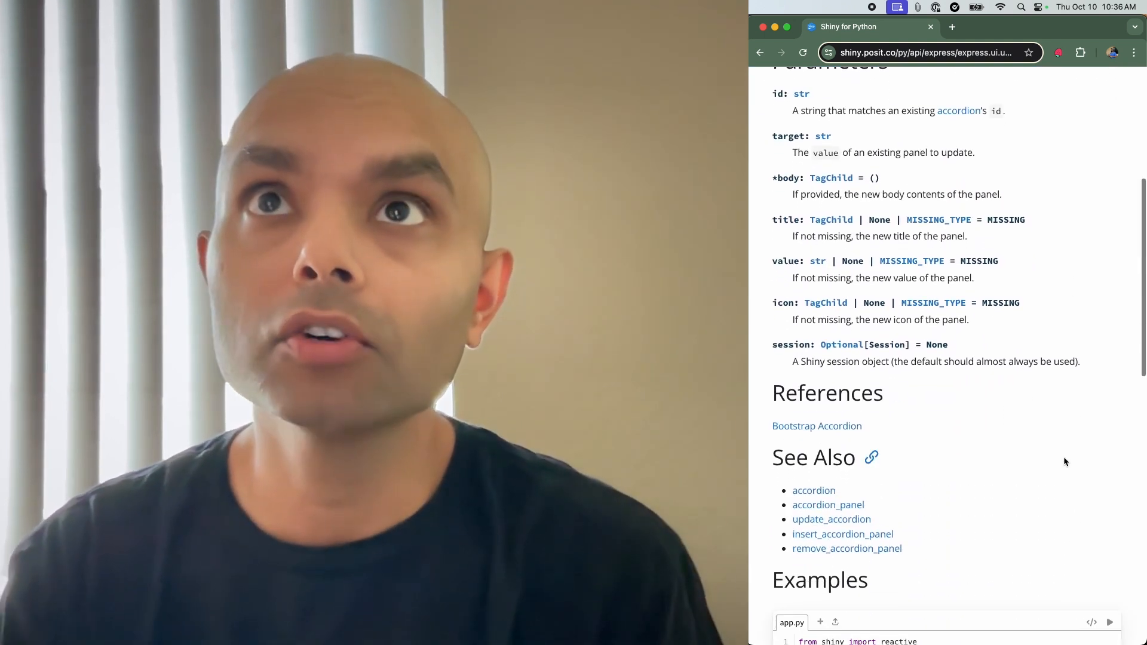